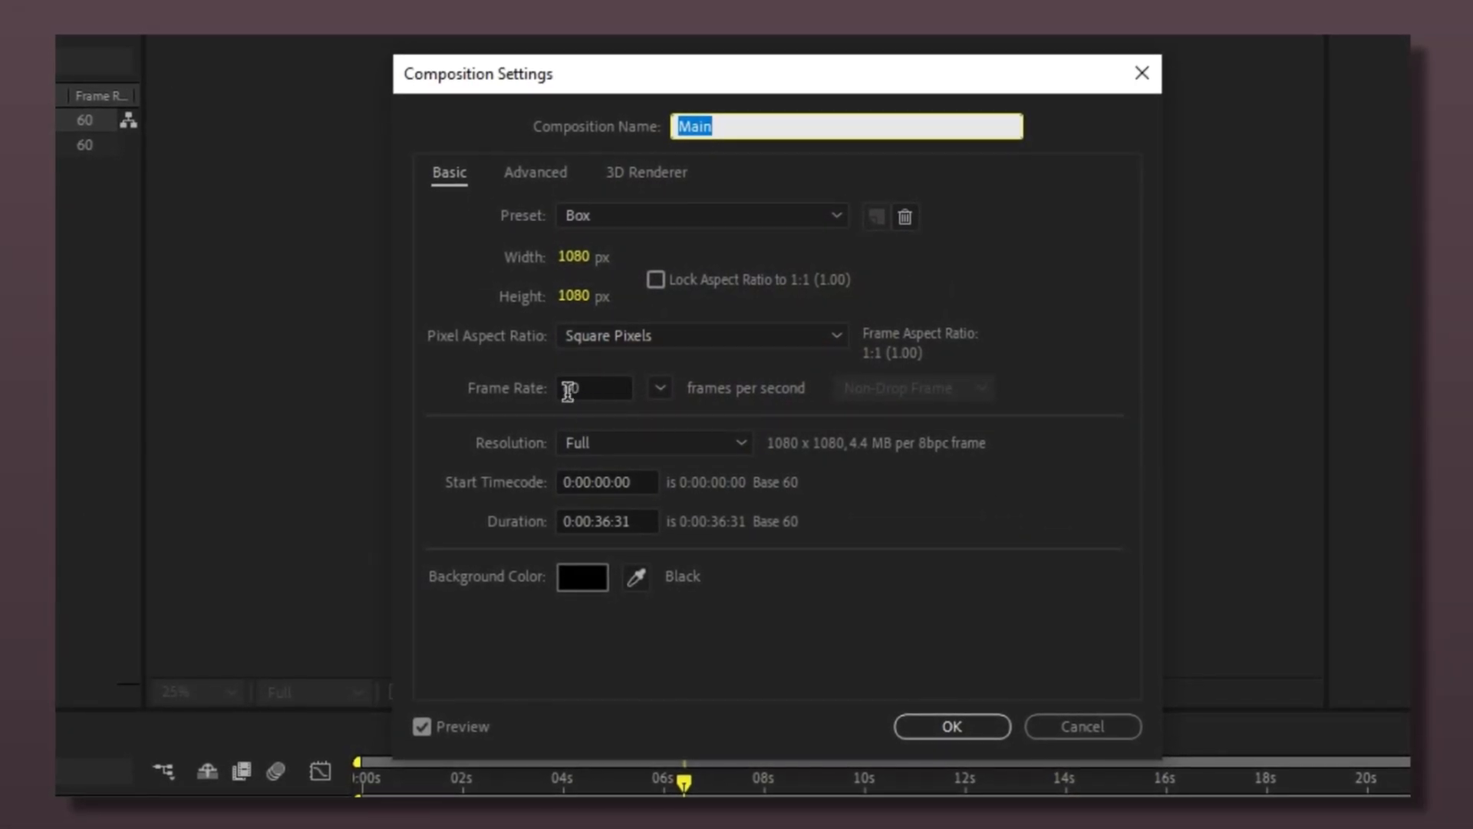
# Confirm the Main composition settings: 1080x1080 at 60 fps.
pyautogui.click(950, 726)
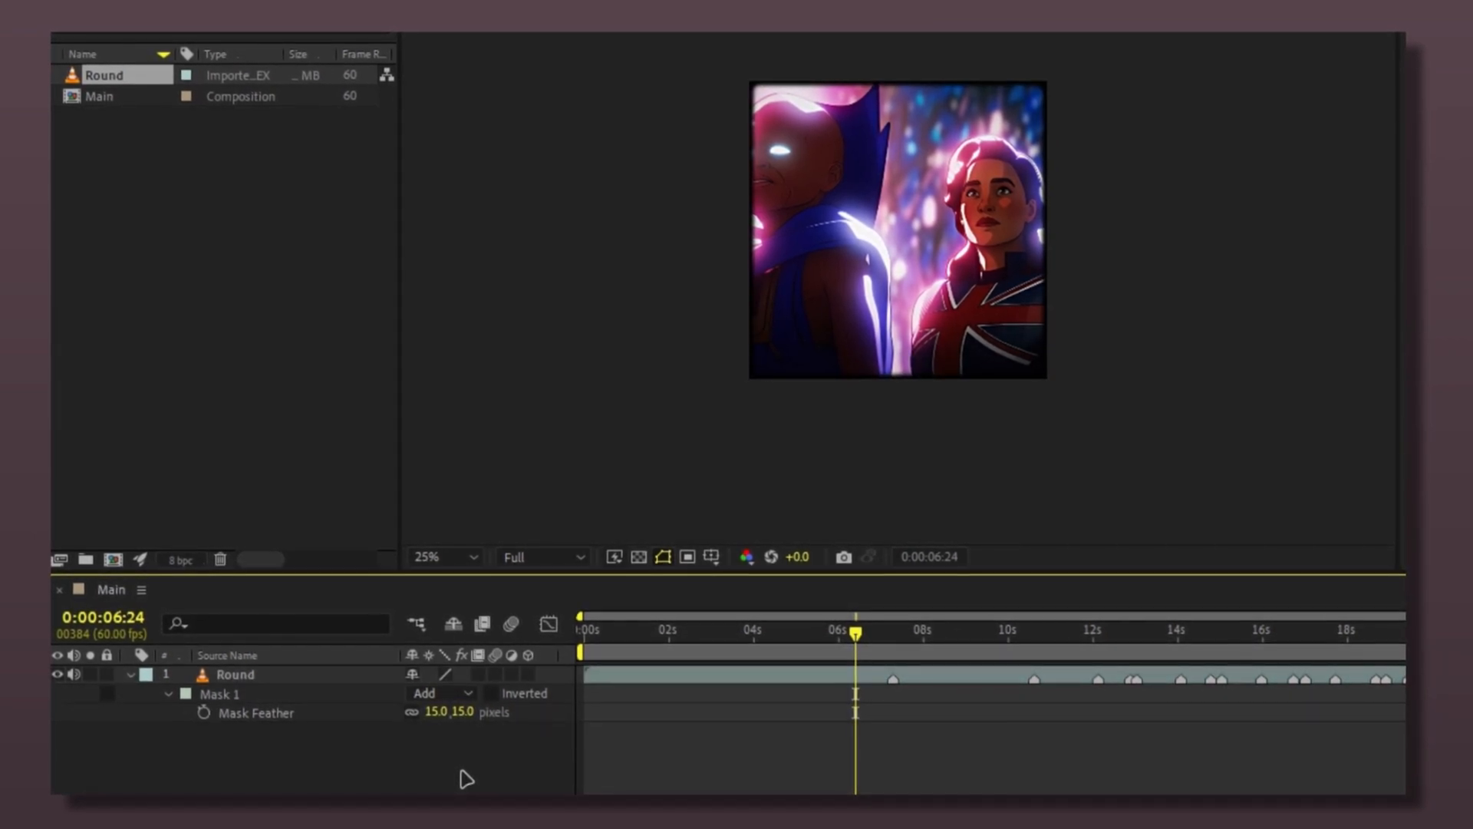
# Bring up the layer options menu for the feathered Round layer.
pyautogui.rightClick(235, 674)
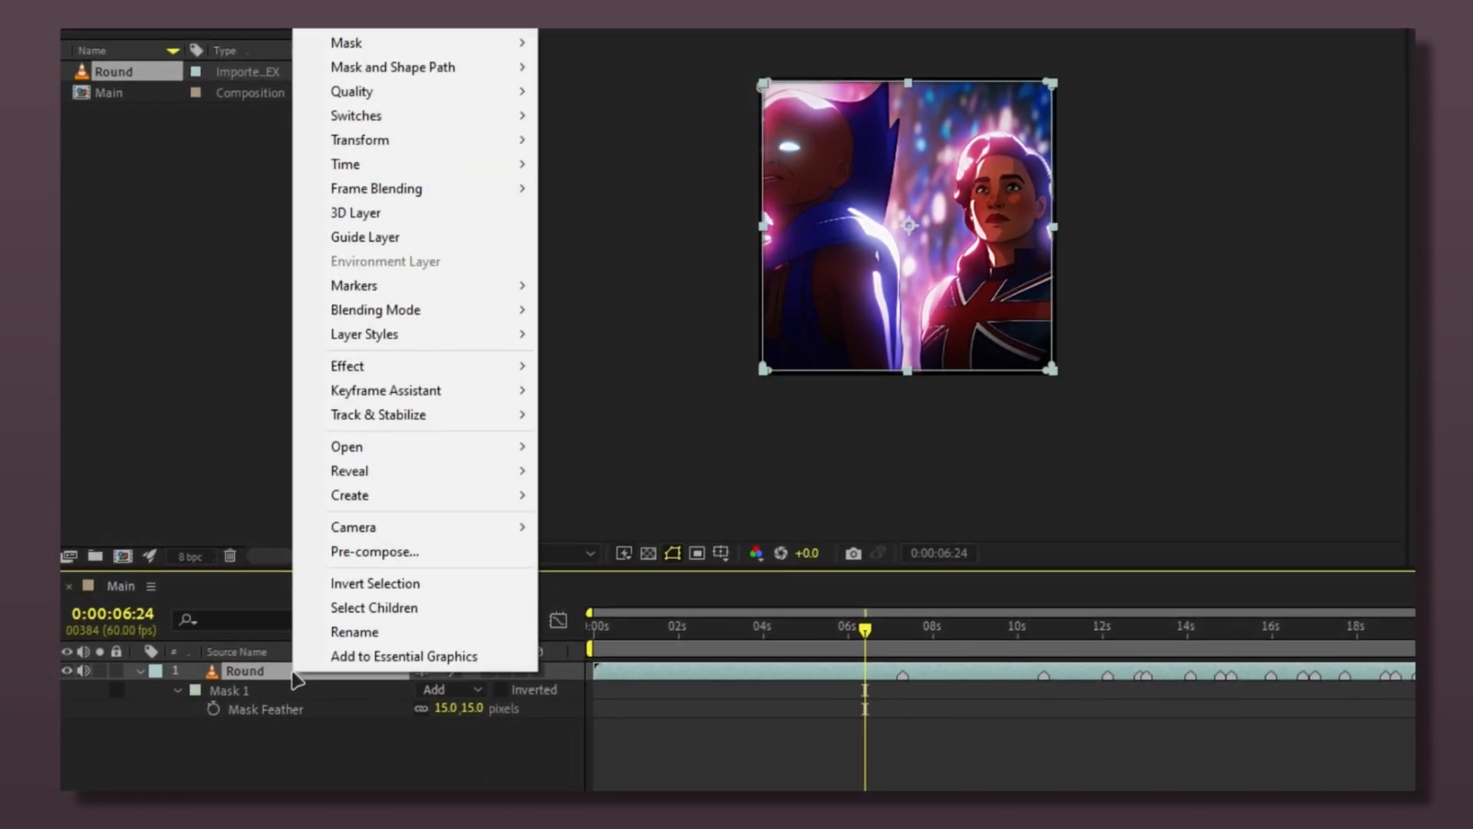
# Pre-compose the Round layer into a new composition named 'pre comp'.
pyautogui.click(374, 551)
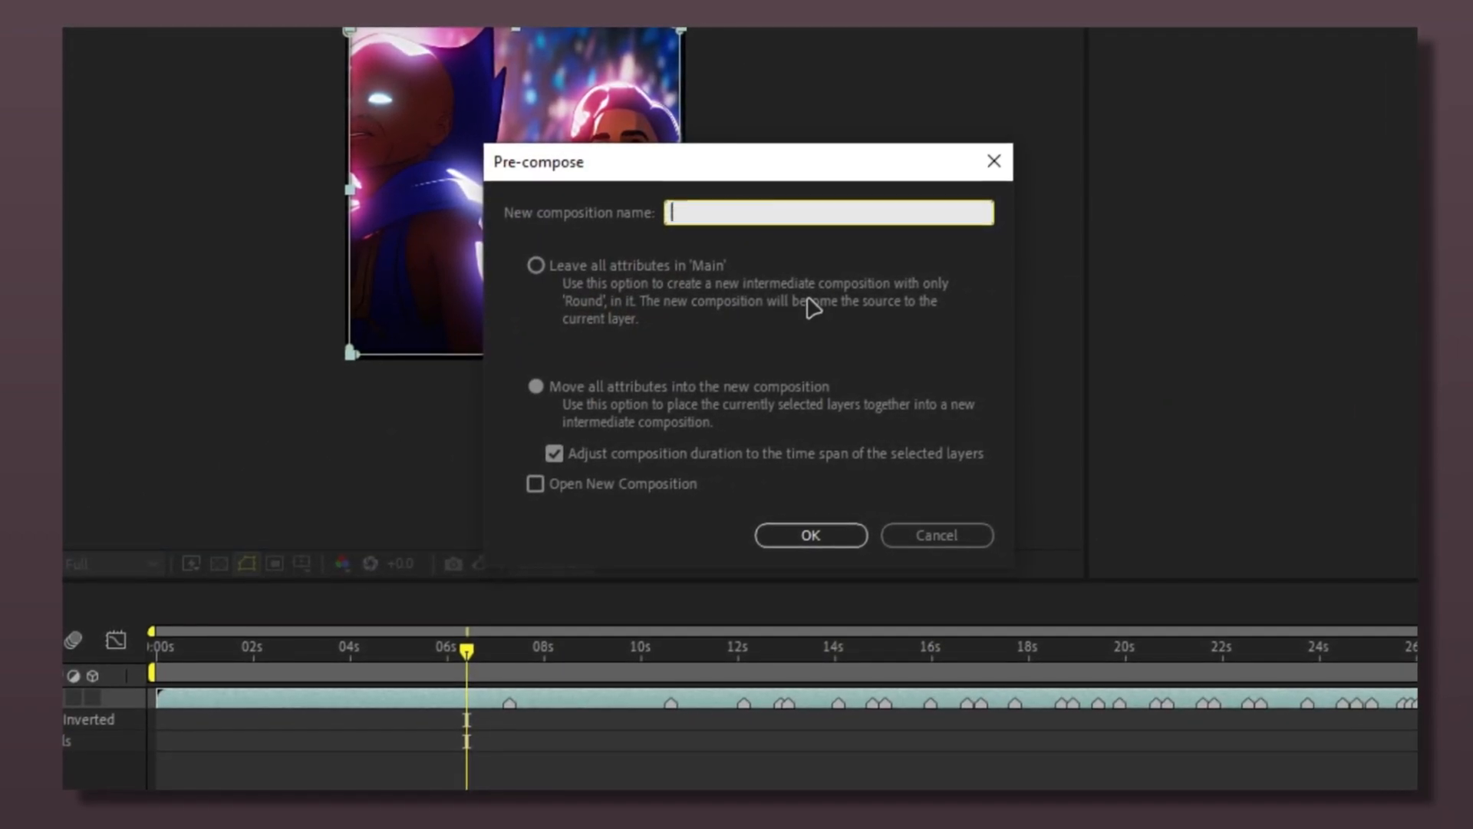
pyautogui.write('pre comp')
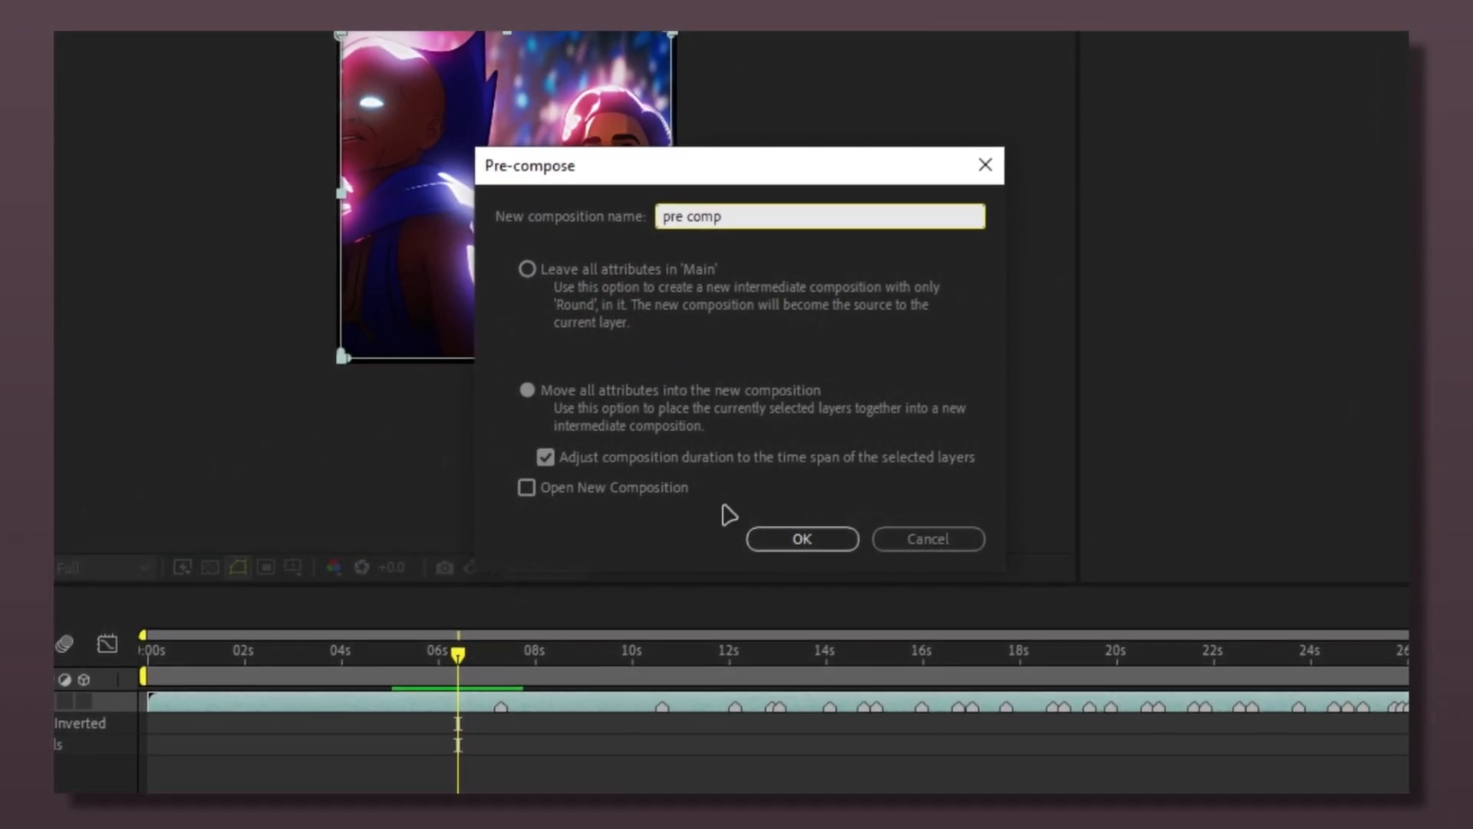
pyautogui.click(800, 538)
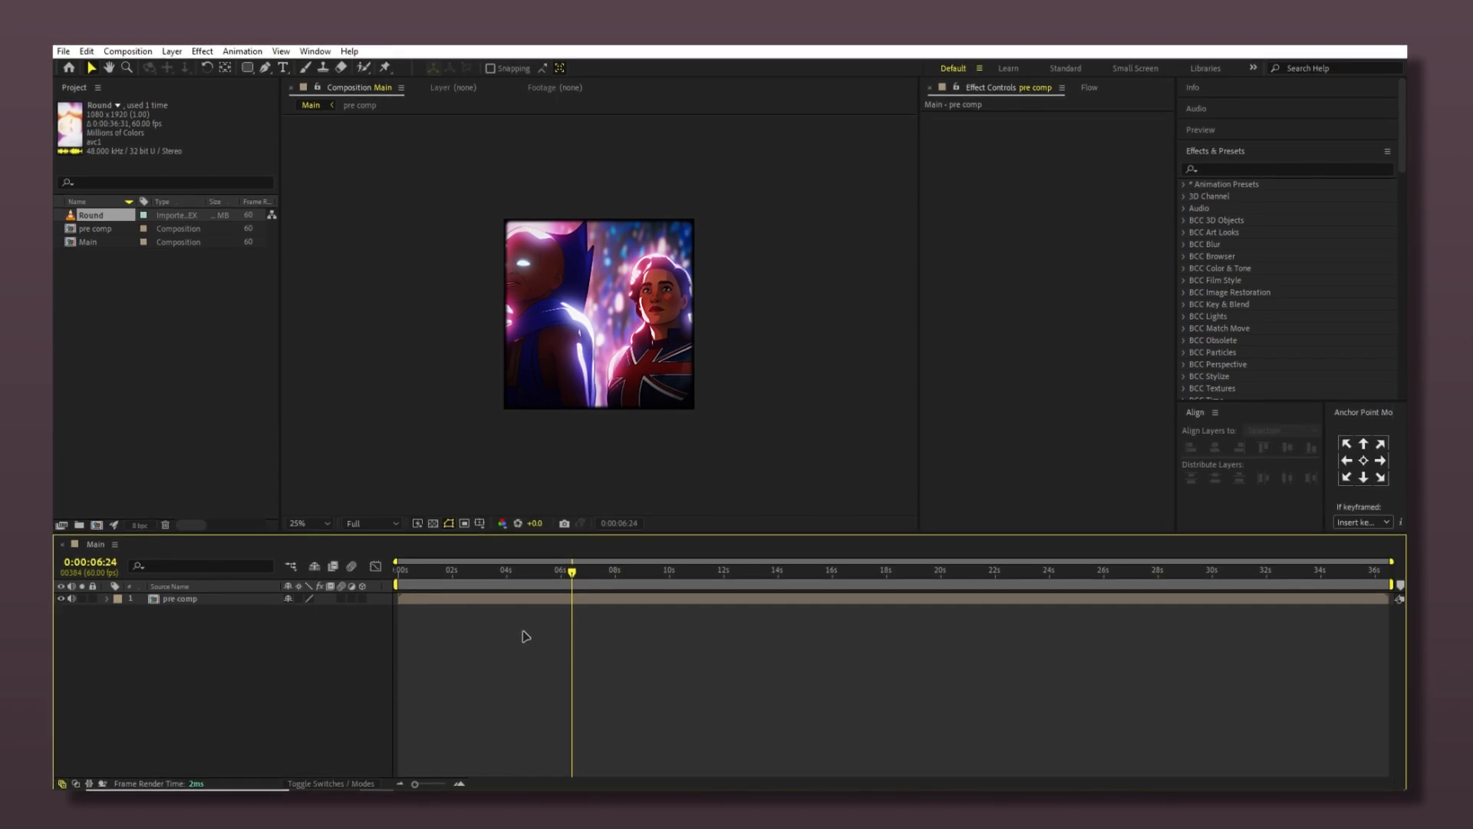
# Change the Main composition height to 1920, making it 1080x1920.
pyautogui.press('ctrl+k')
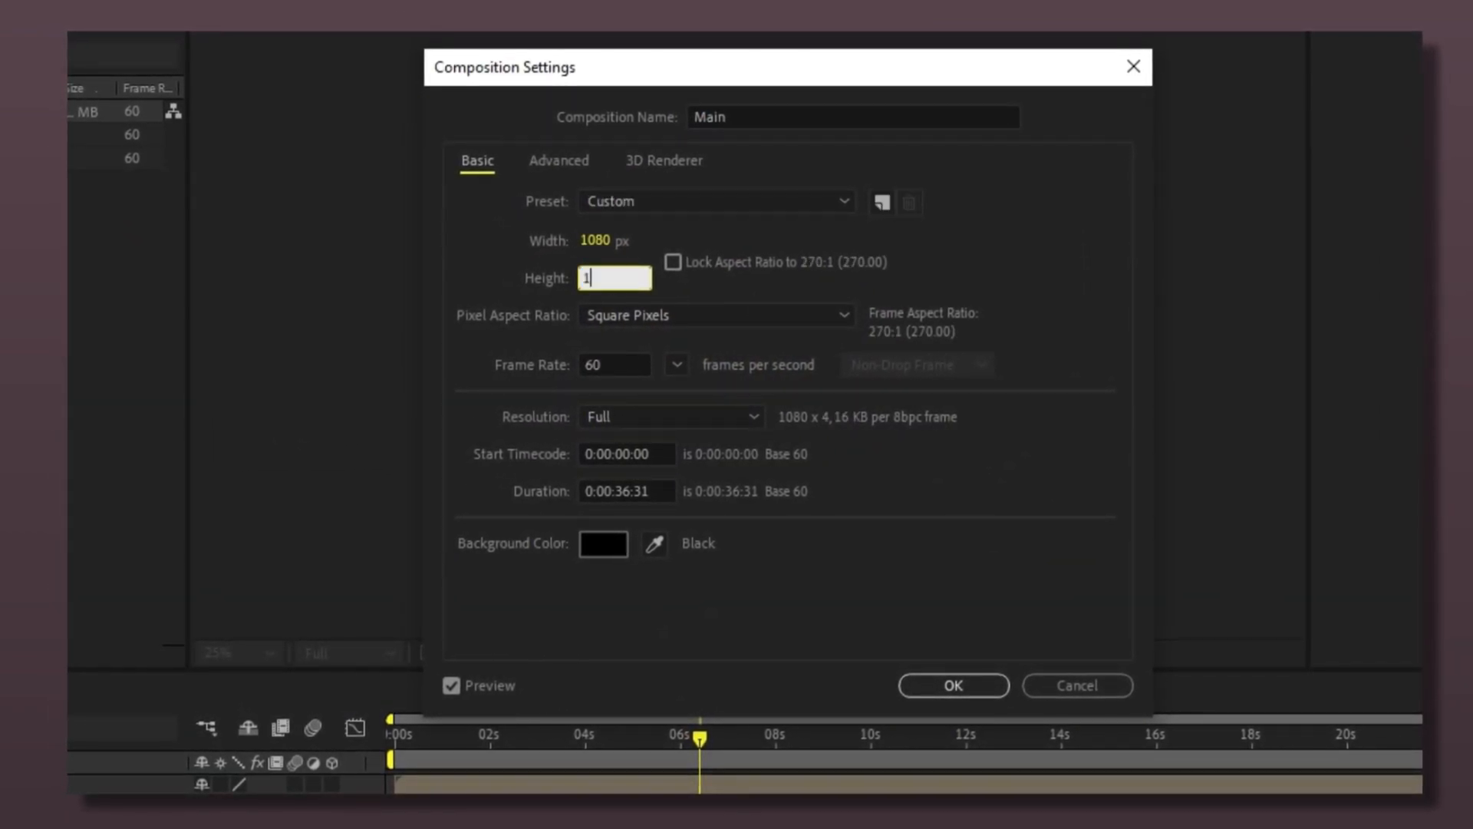
pyautogui.write('1920')
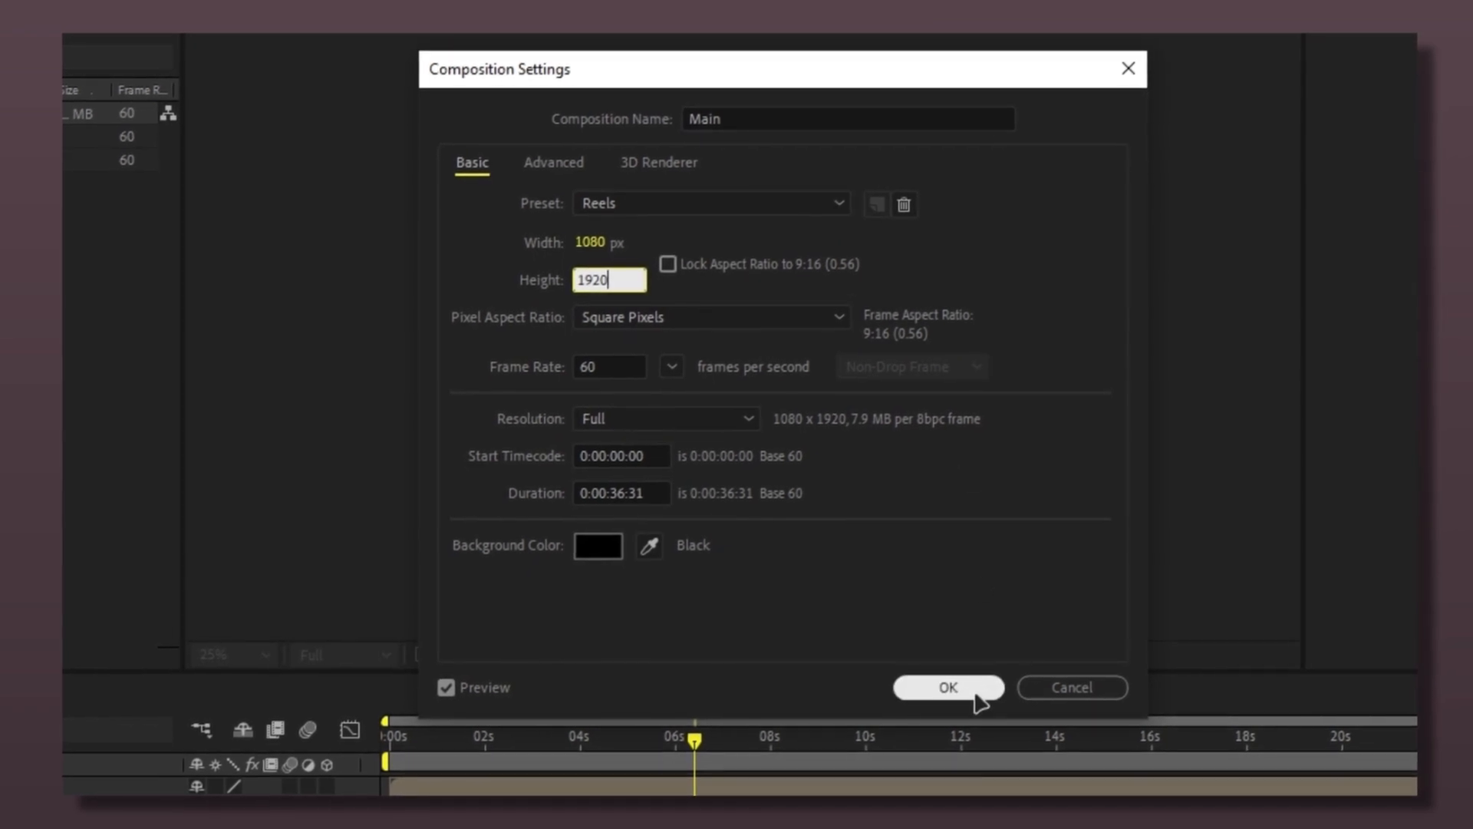
pyautogui.click(947, 687)
pyautogui.write('95')
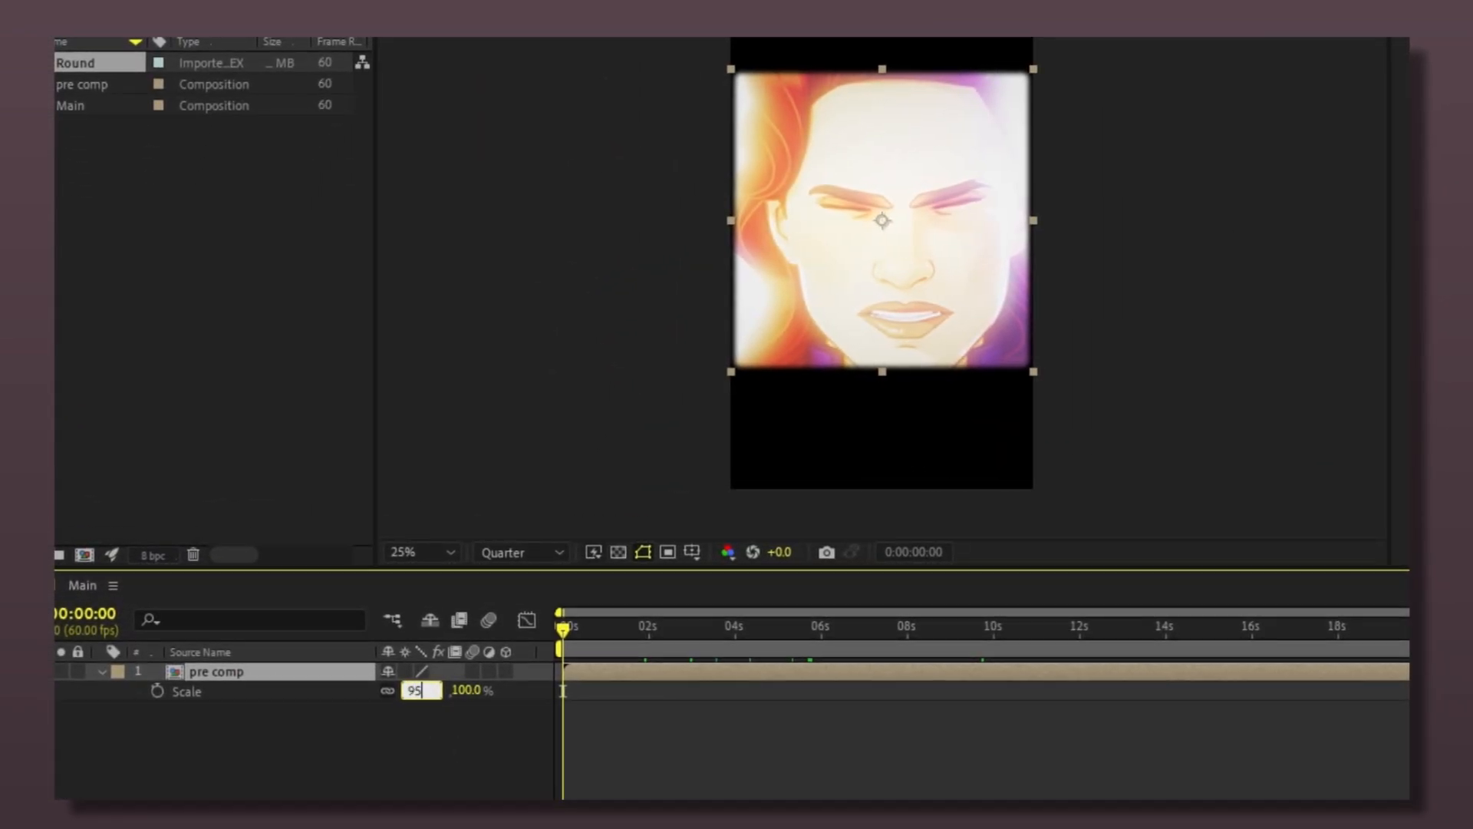